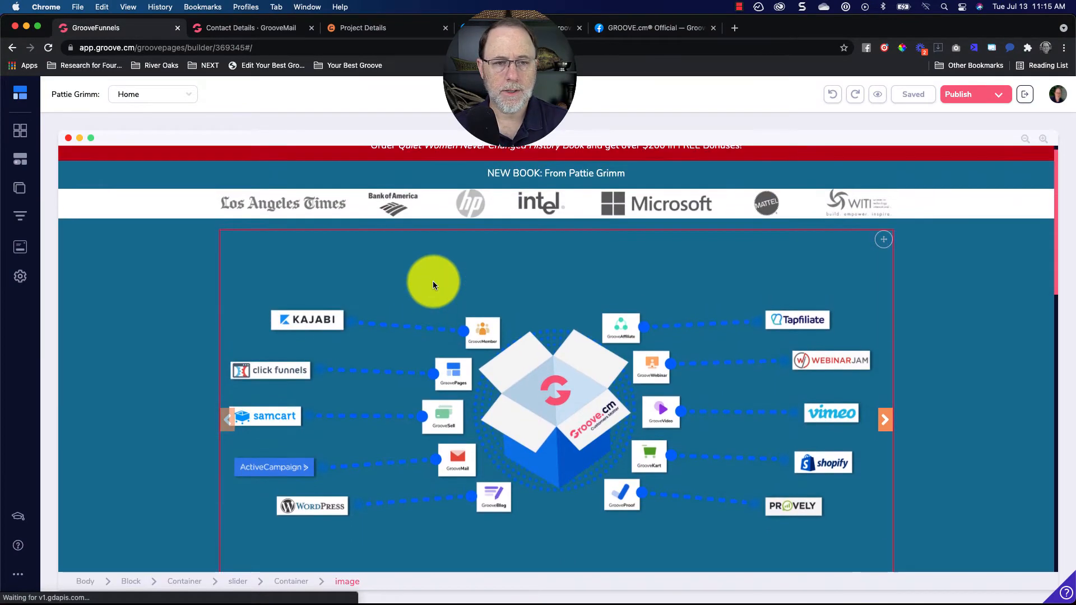
- Review the Free Funnel Workshop checkout links in GrooveSell's Product Funnels, then return to GroovePages
scroll(down, 3)
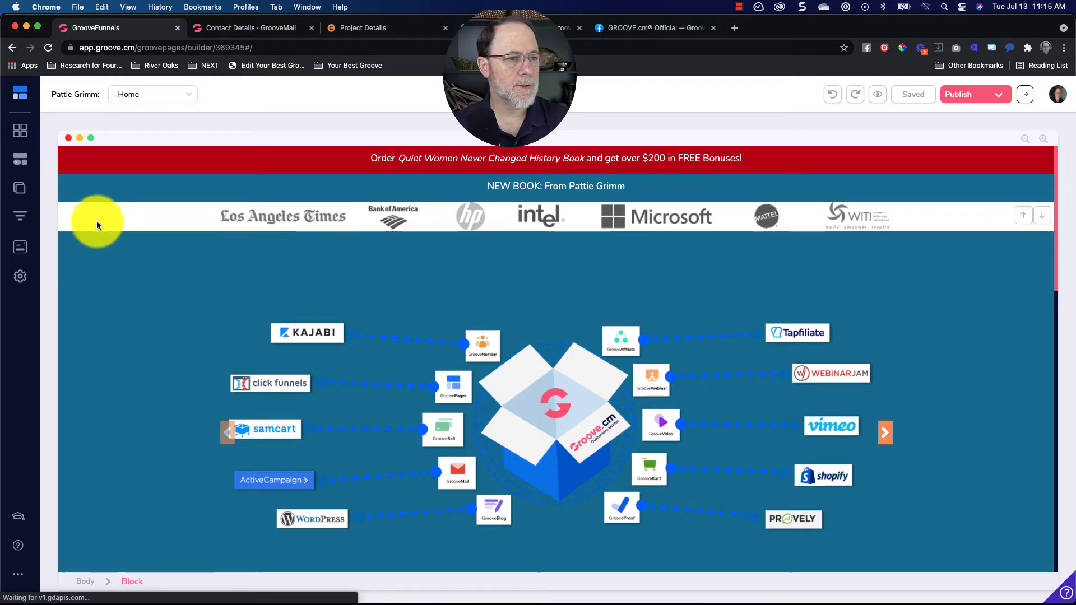
click(250, 27)
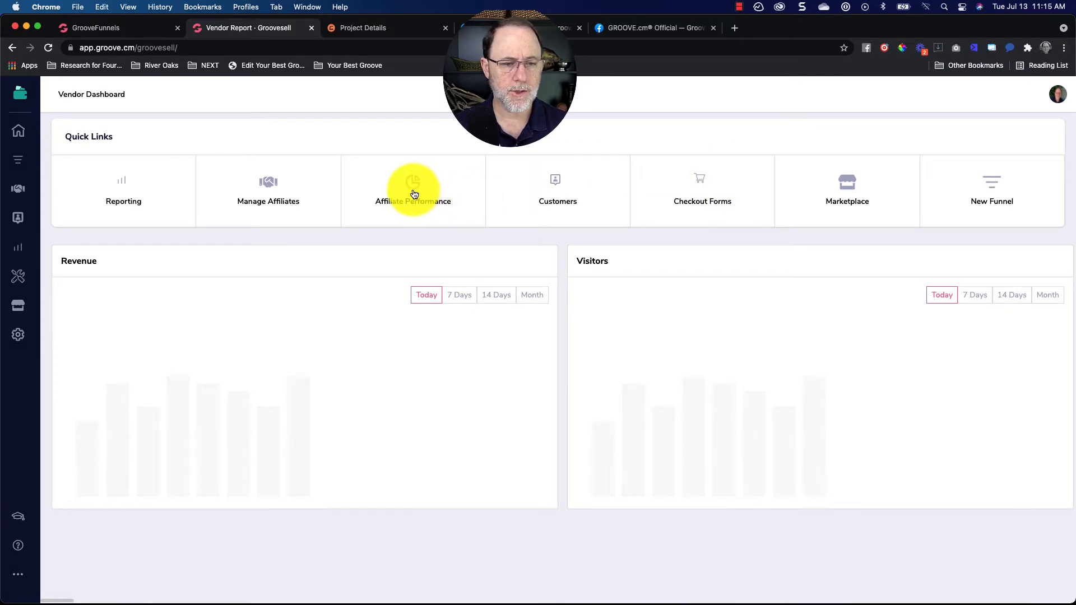
mouse_move(826, 184)
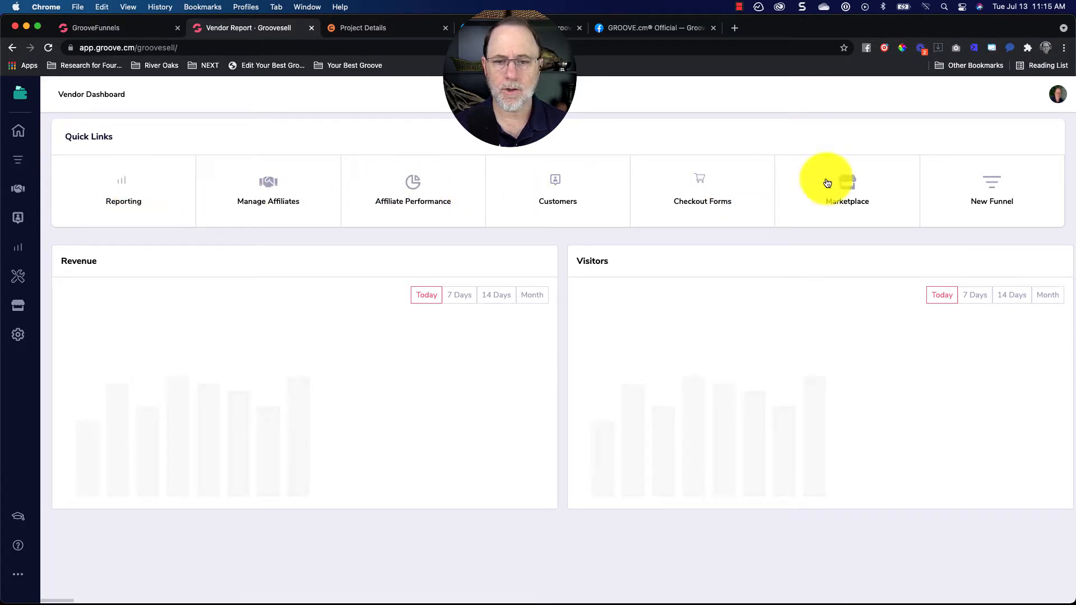
mouse_move(554, 197)
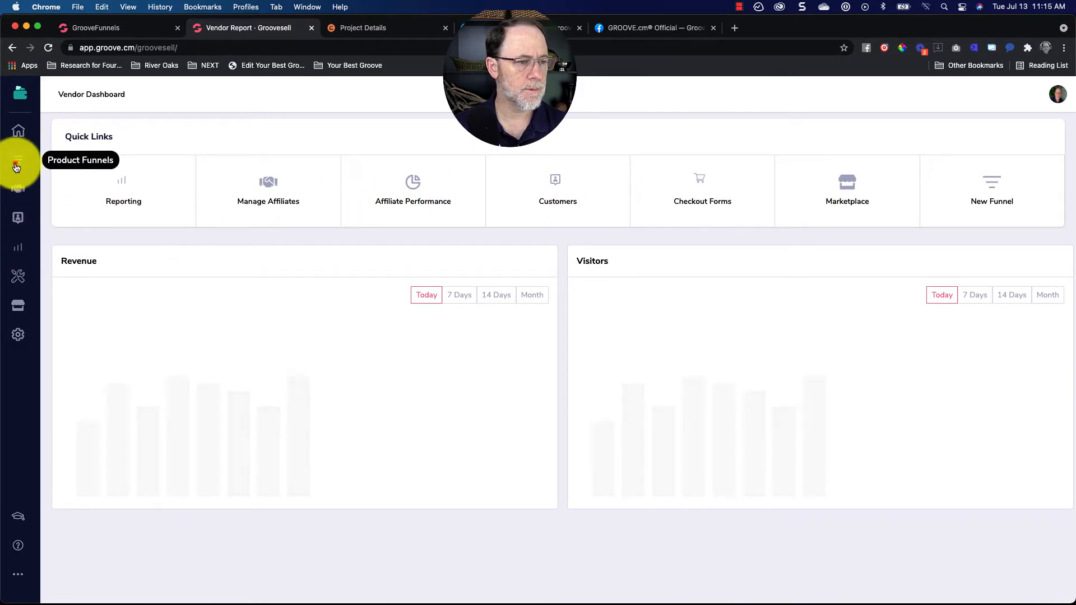
click(17, 168)
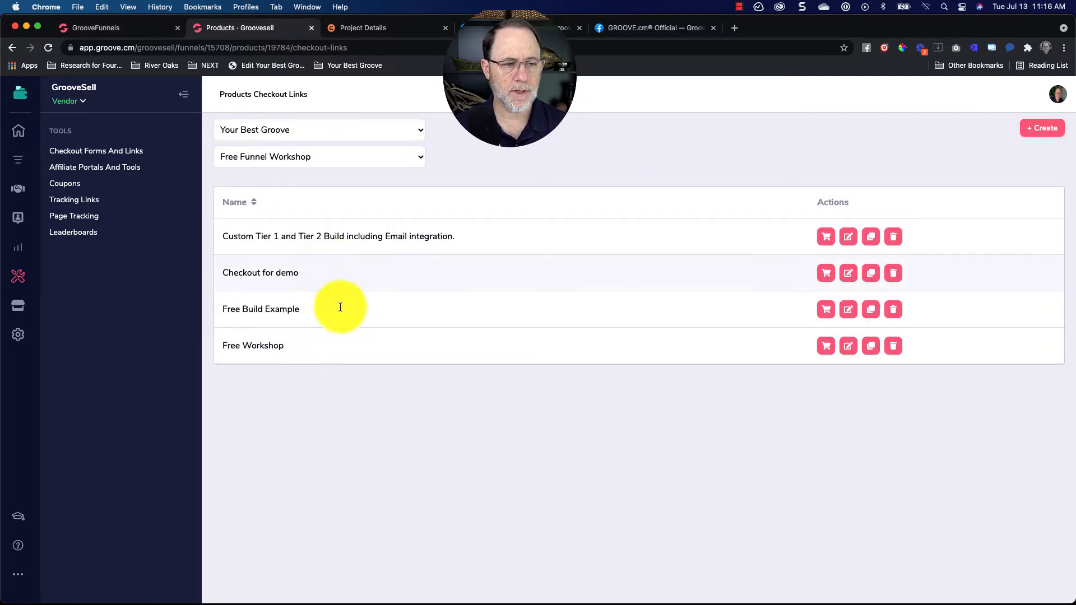
click(93, 27)
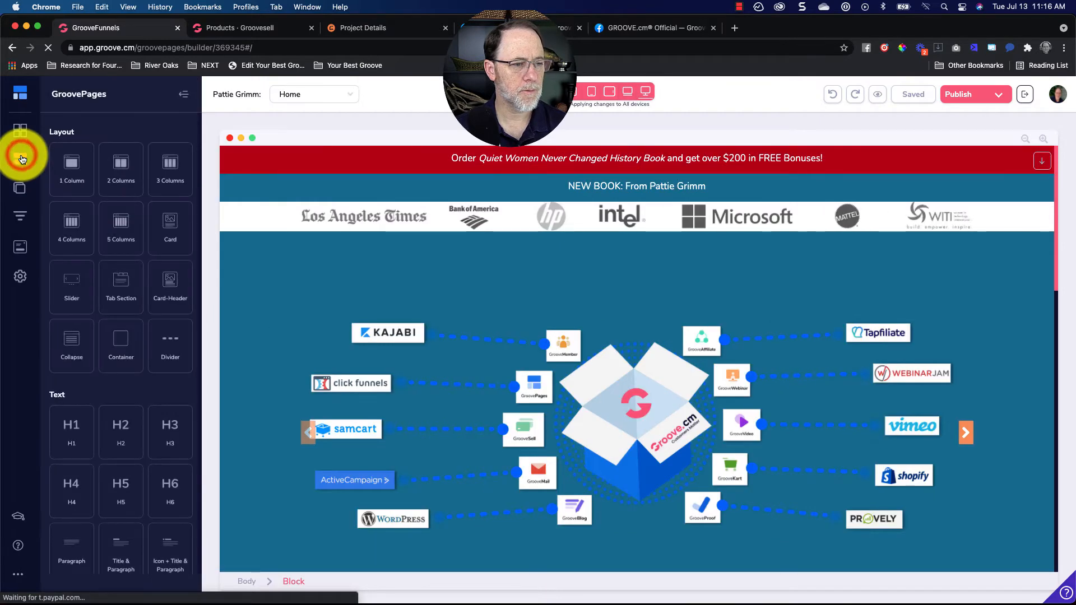
- Drag a Groovesell-Checkout element from Ecommerce onto the top of the page and select it
click(20, 160)
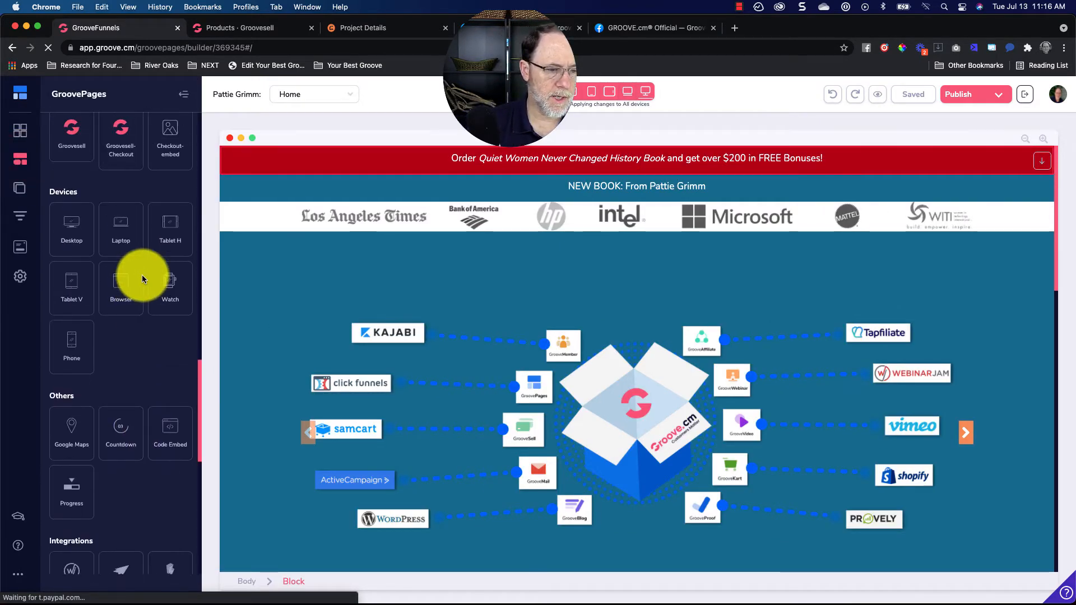
scroll(down, 3)
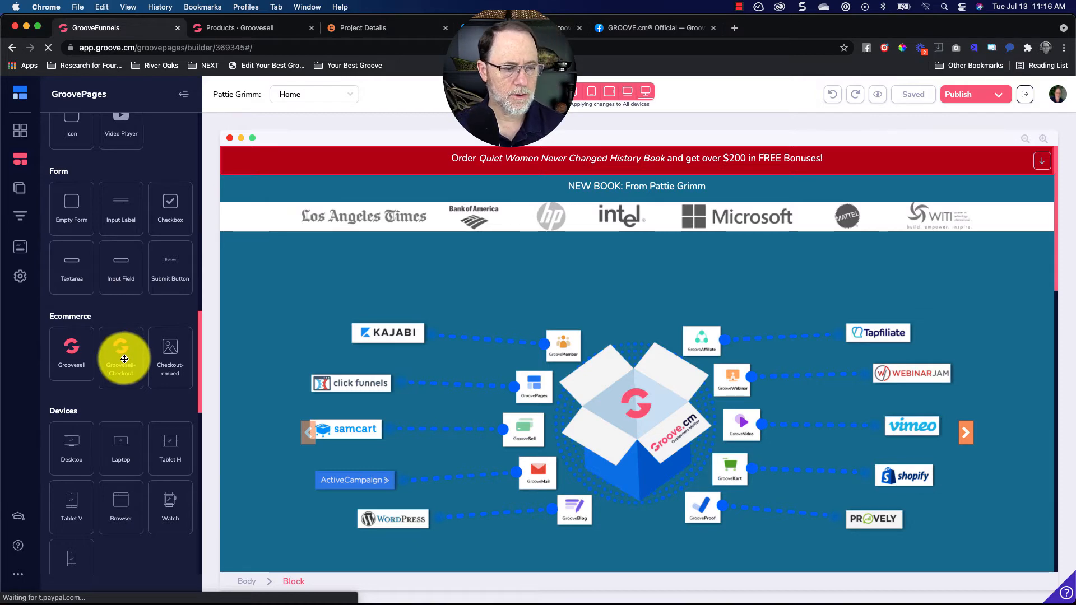
drag(121, 353, 439, 226)
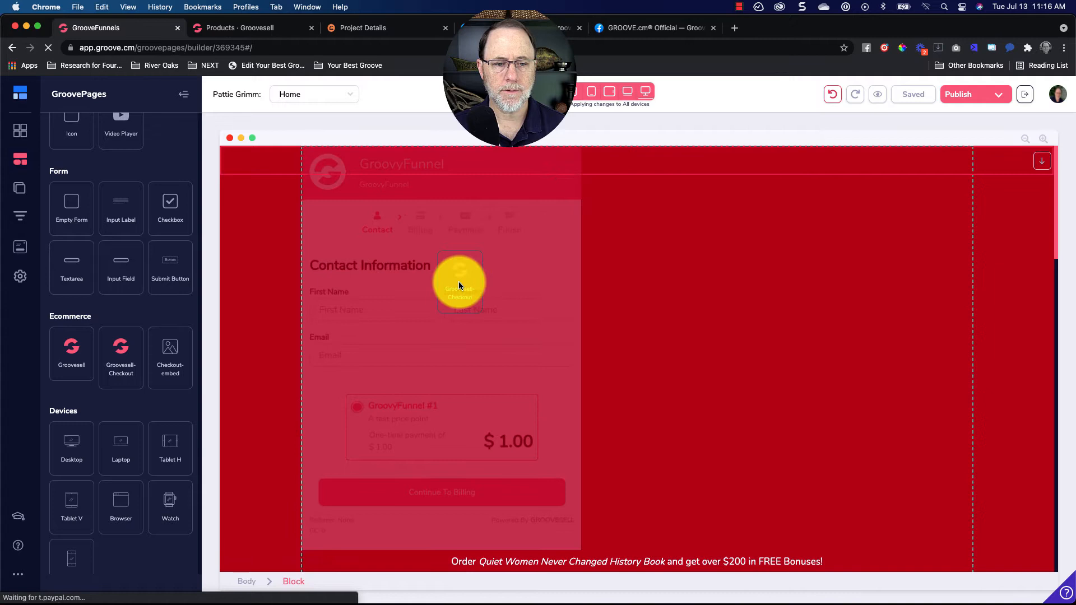
click(459, 281)
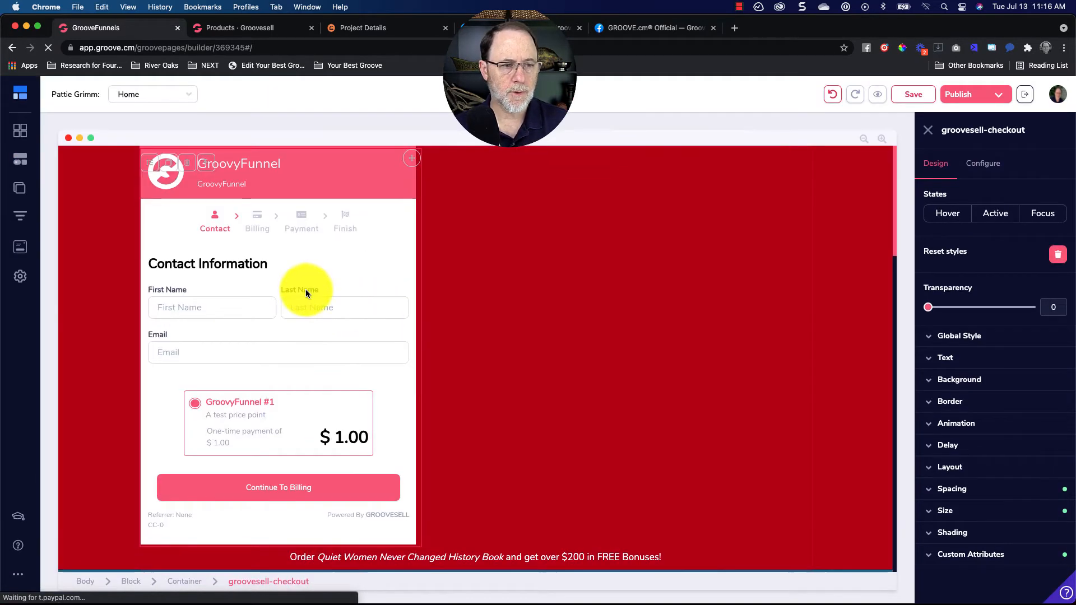
- Configure the element as Checkout Page, Your Best Groove funnel, G4G Community product, Checkout link, and update
click(982, 163)
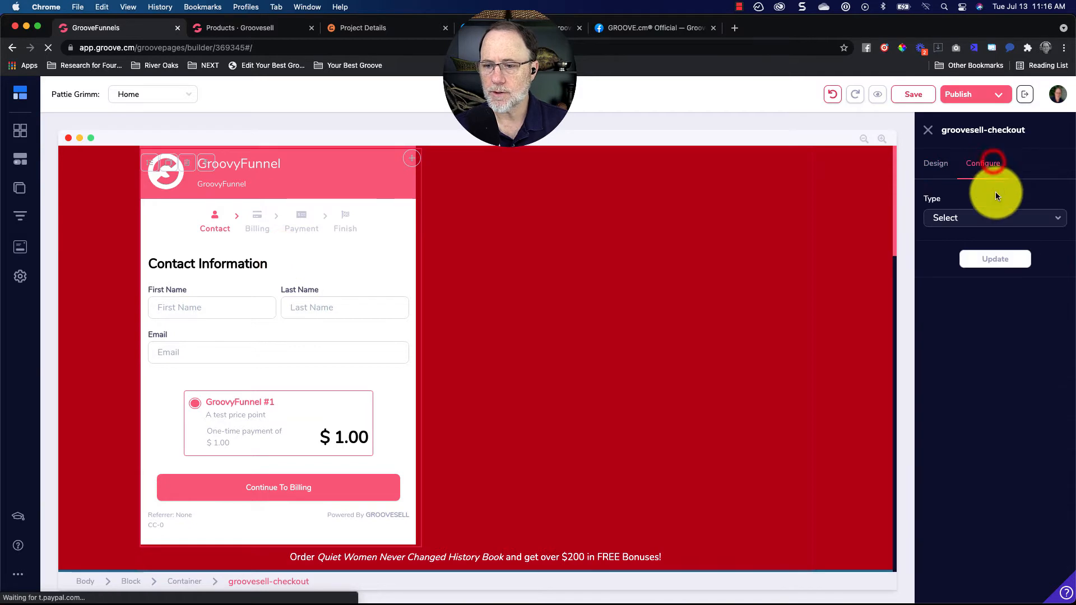
click(994, 218)
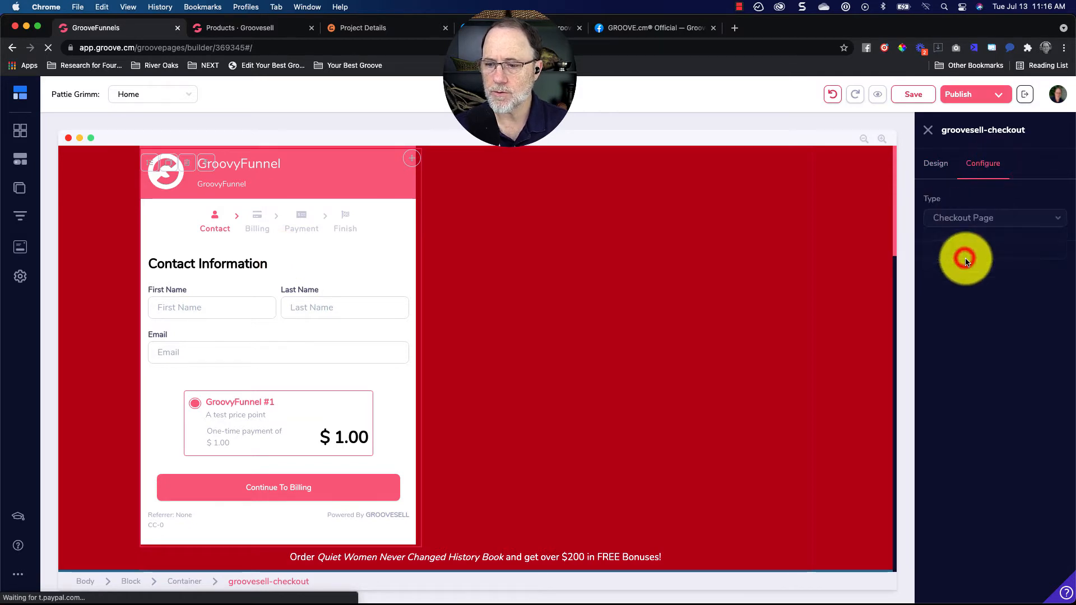
click(992, 261)
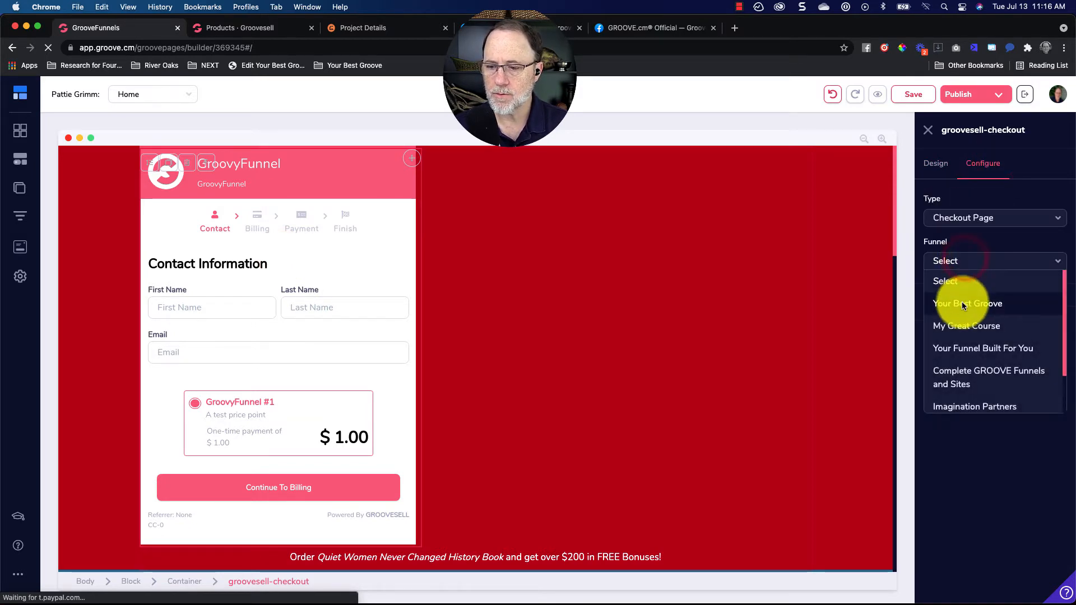
click(967, 304)
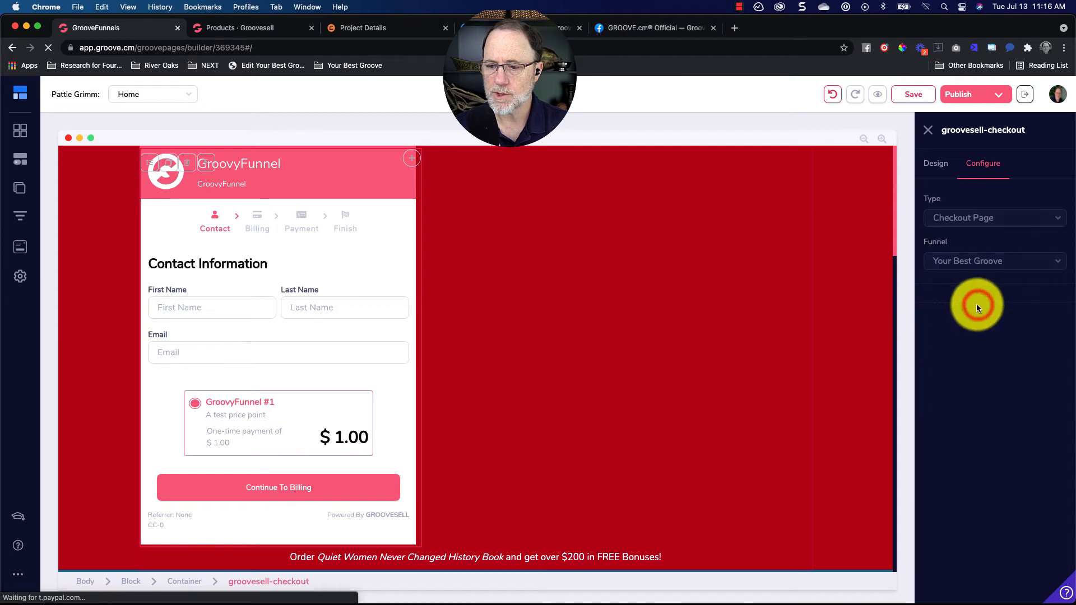
click(991, 304)
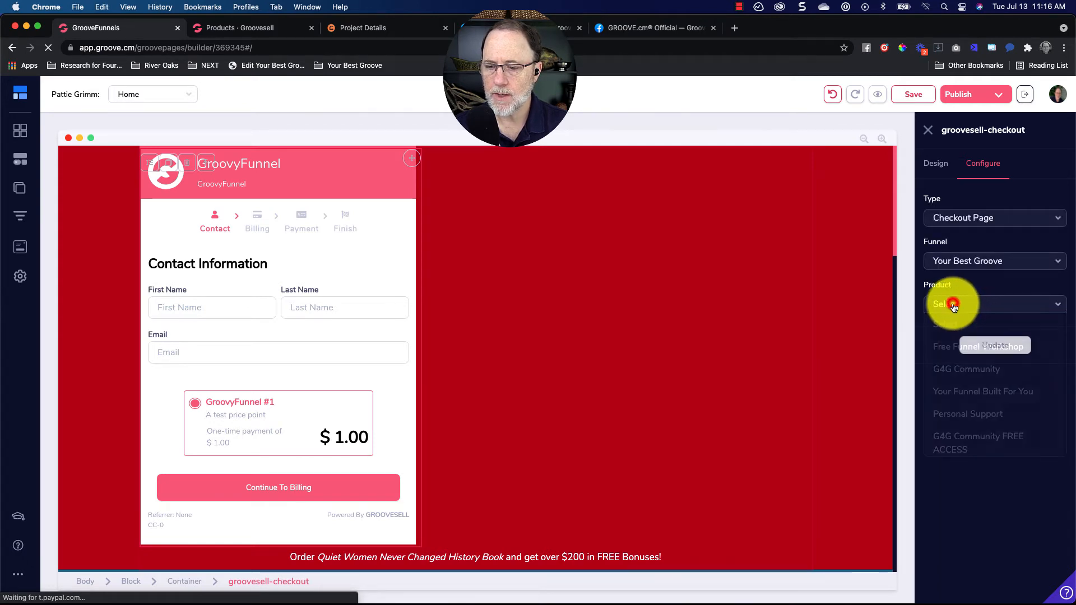
click(964, 369)
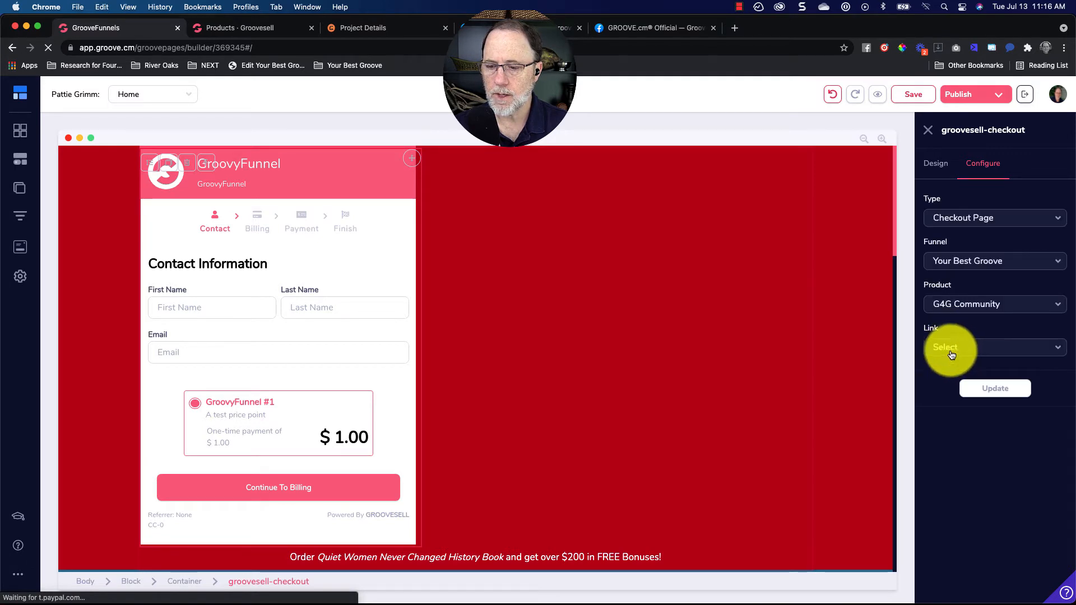
click(992, 347)
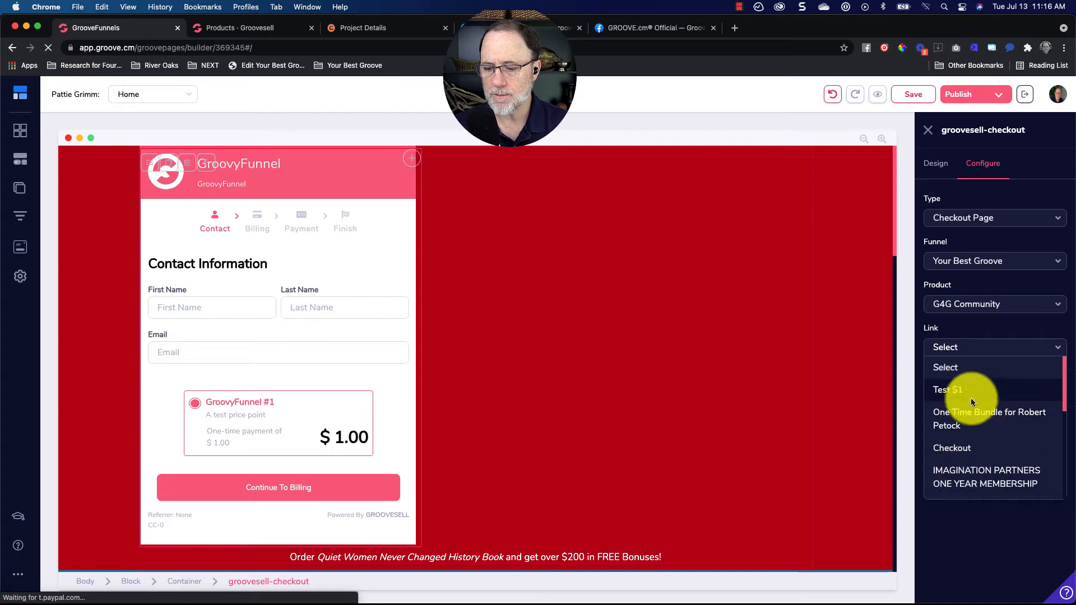
click(952, 448)
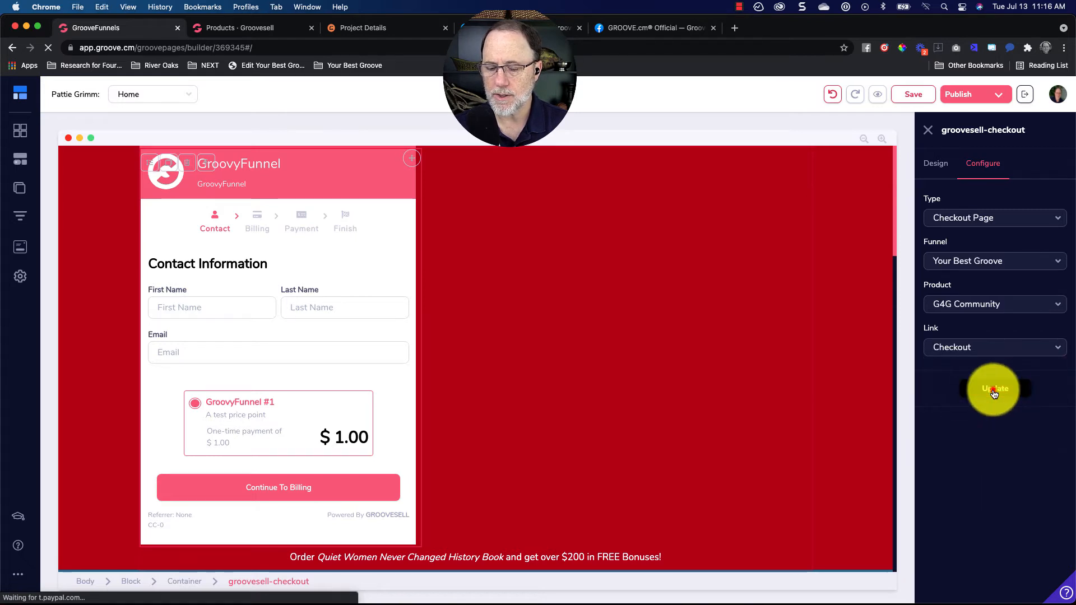
click(994, 389)
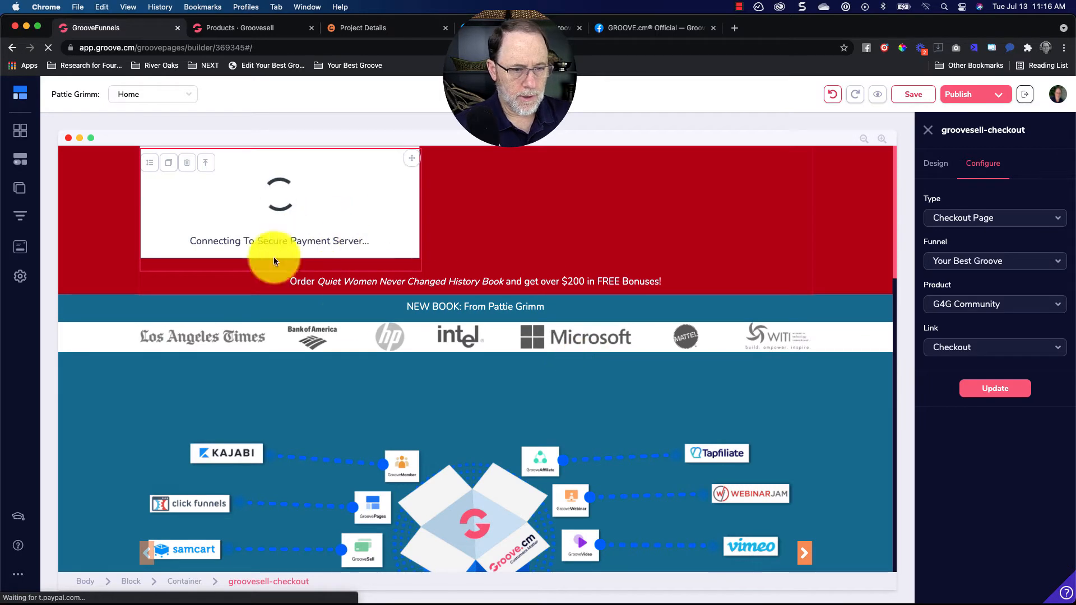
mouse_move(307, 294)
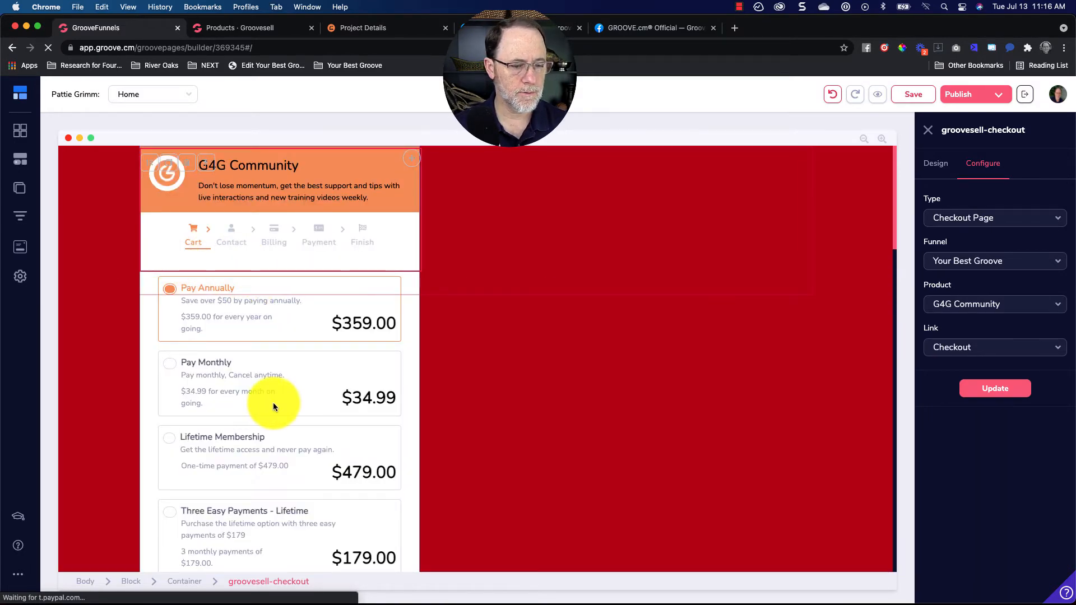
mouse_move(19, 198)
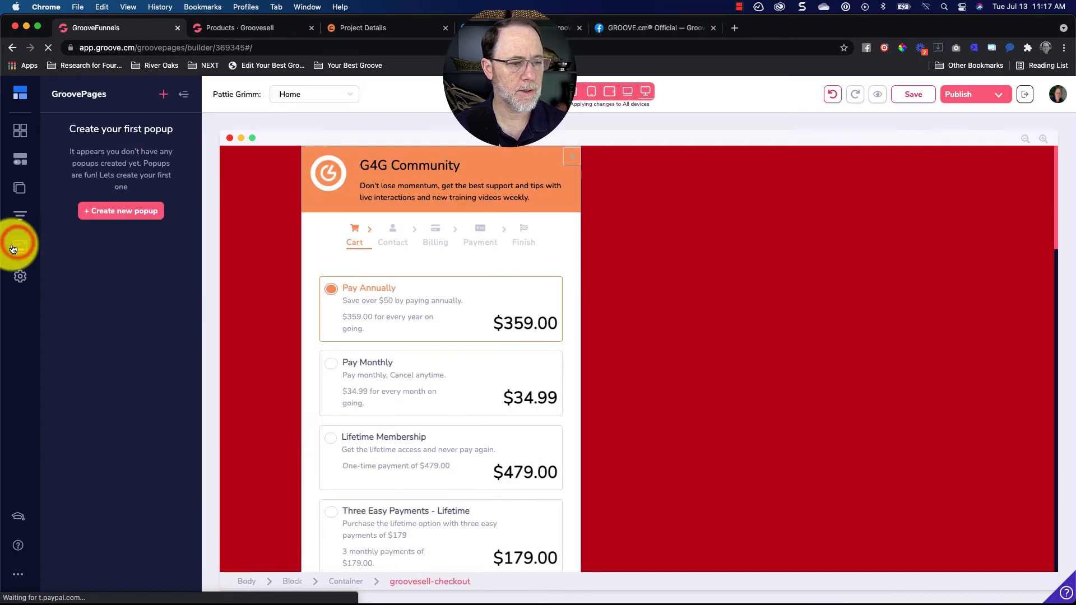
- Start creating a new popup from the Popups panel
click(121, 211)
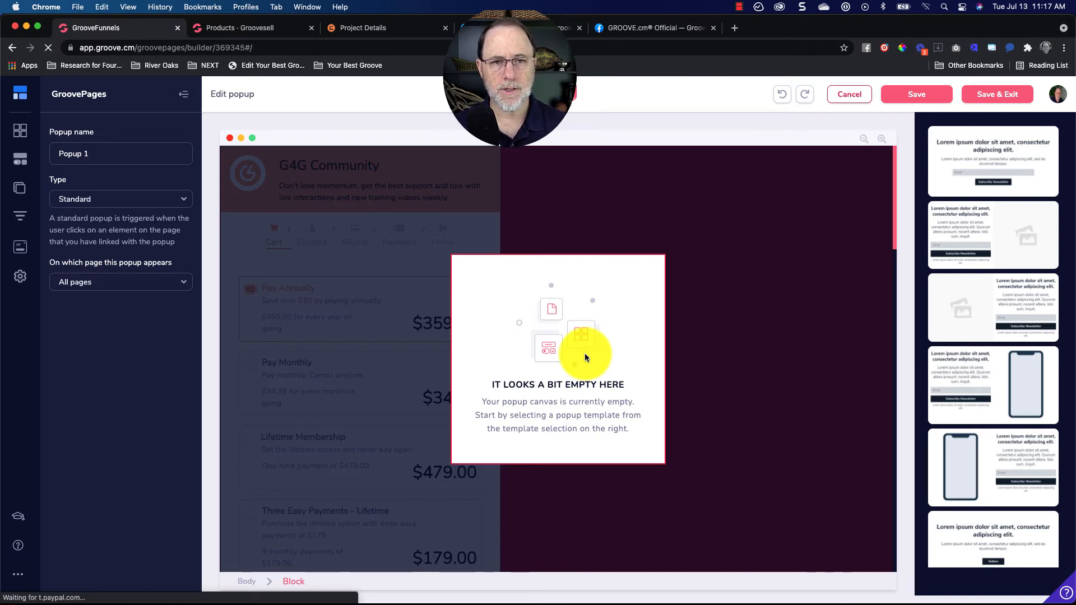
mouse_move(391, 220)
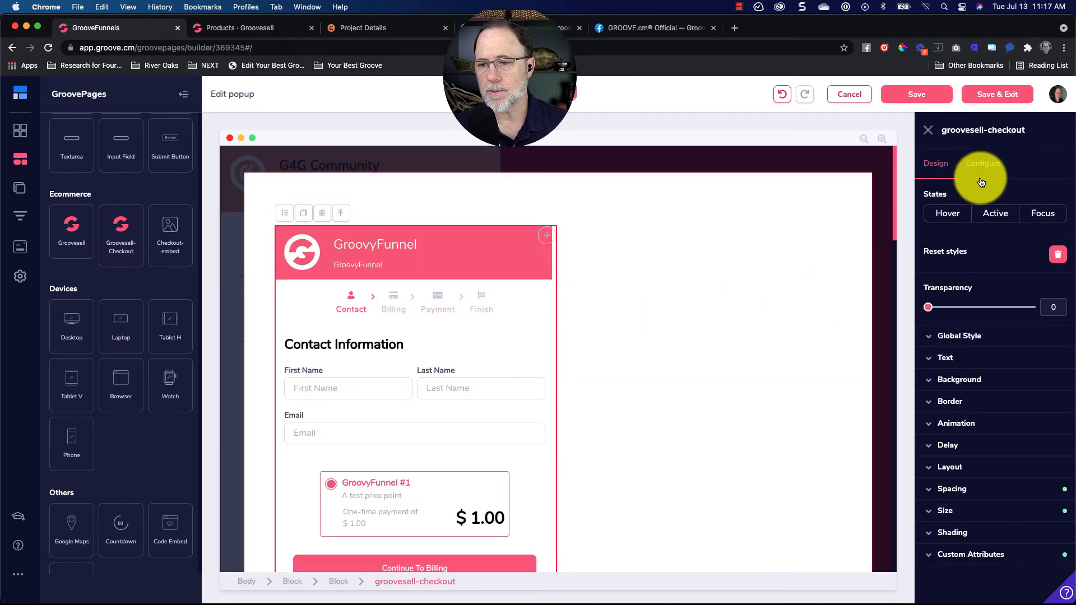
- Configure the popup element as Checkout Page, Your Best Groove funnel, G4G Community product, Checkout link, and update
click(983, 164)
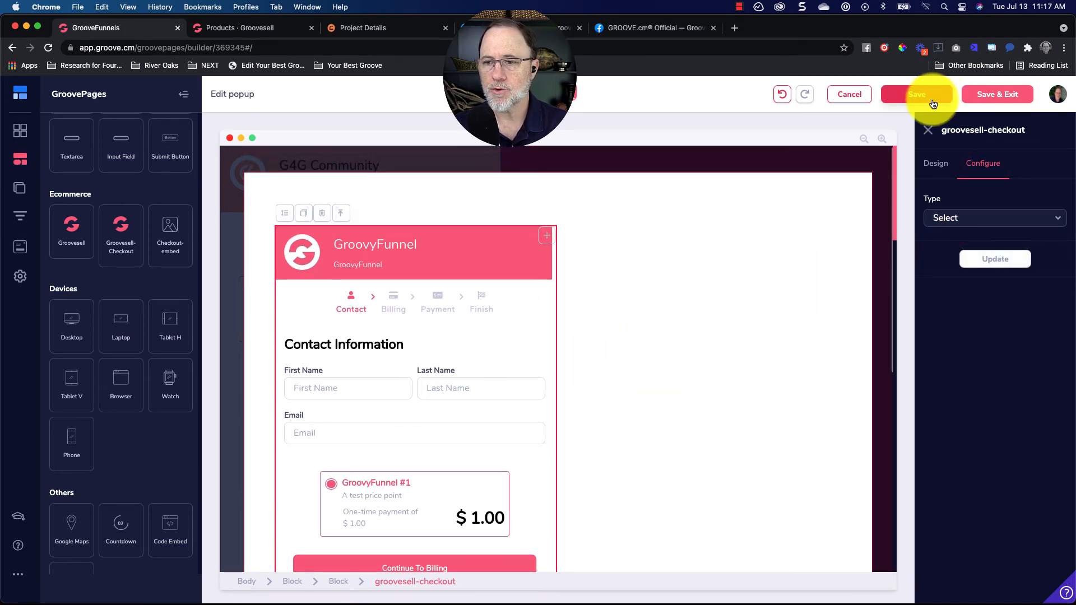
click(994, 218)
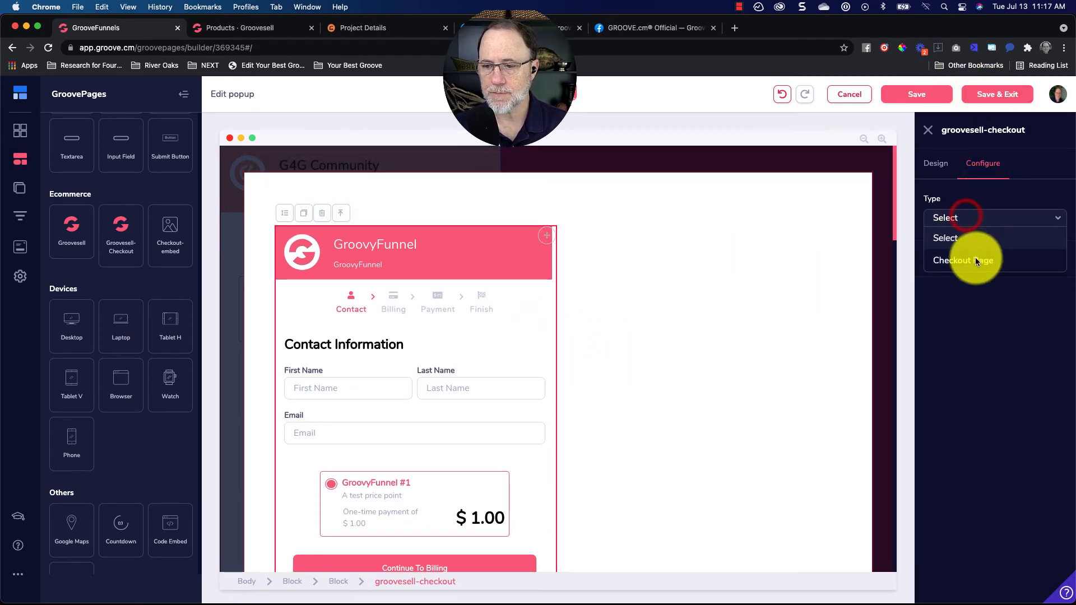
click(962, 261)
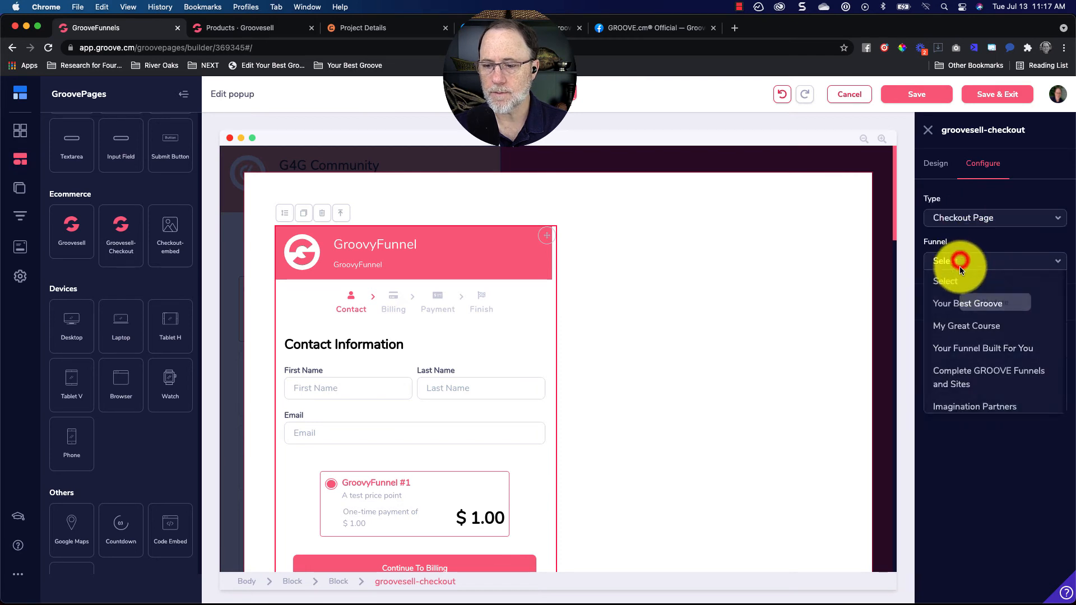
click(970, 303)
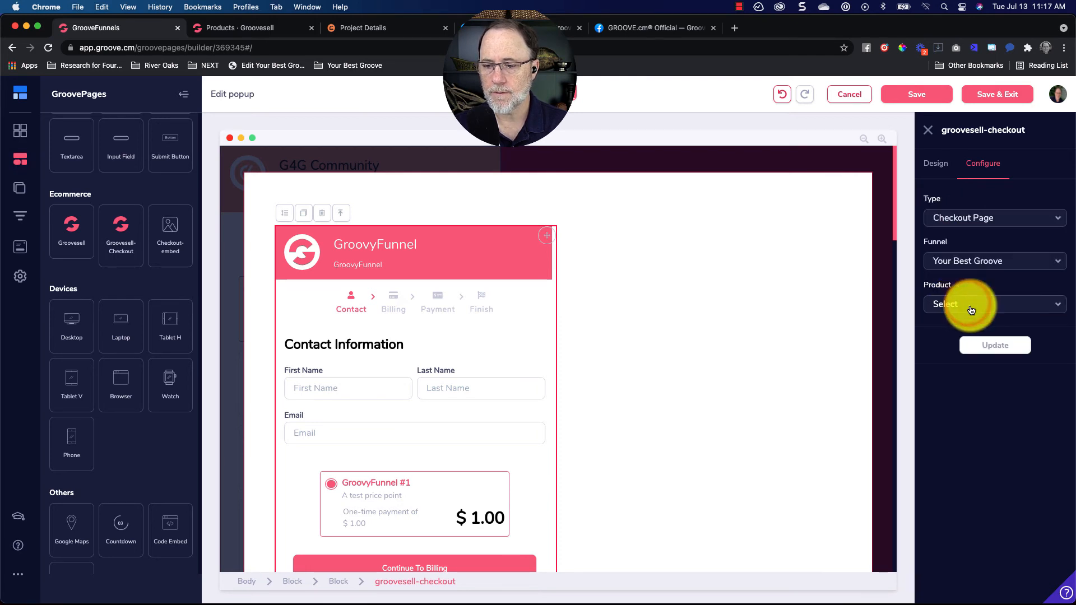
click(994, 304)
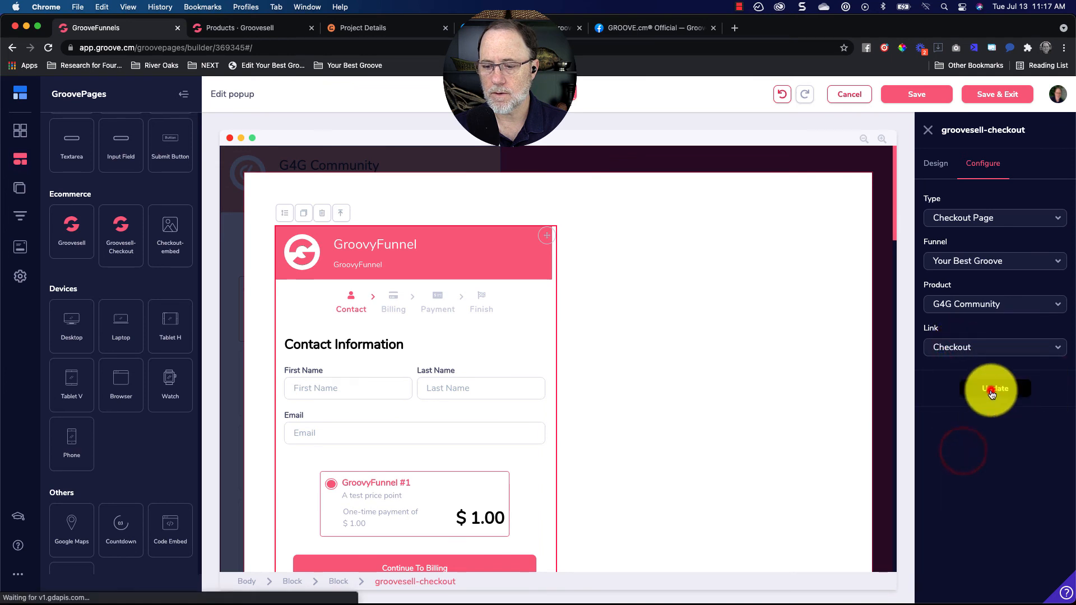
click(993, 388)
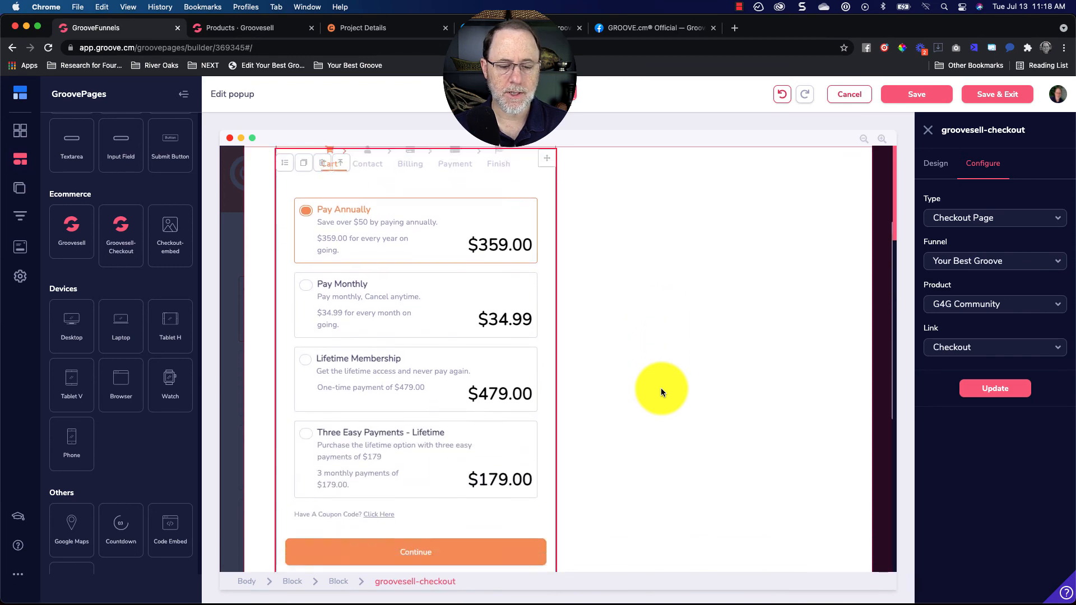
scroll(down, 3)
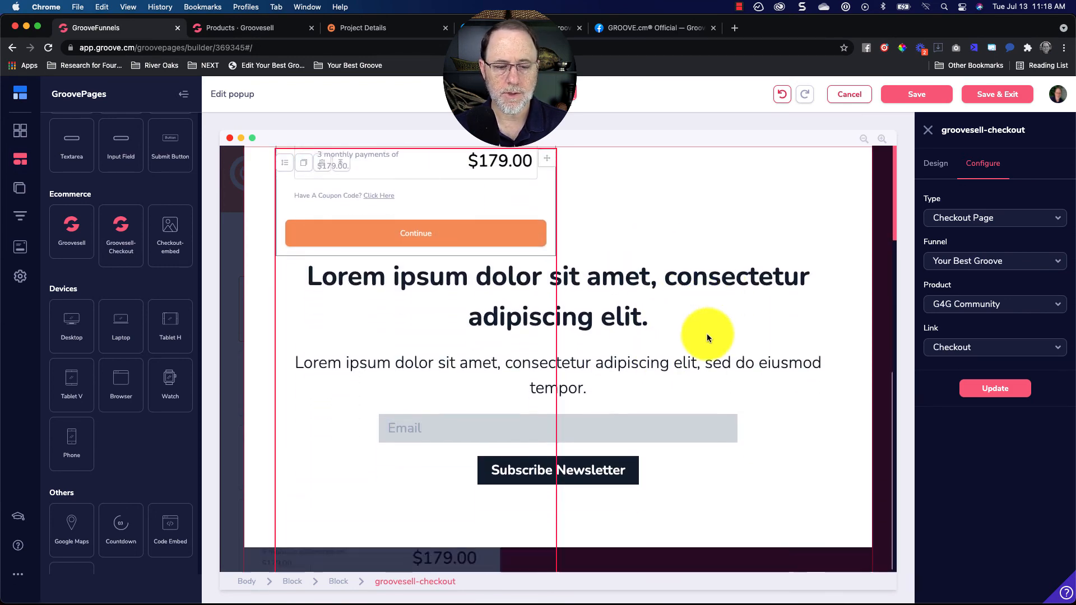